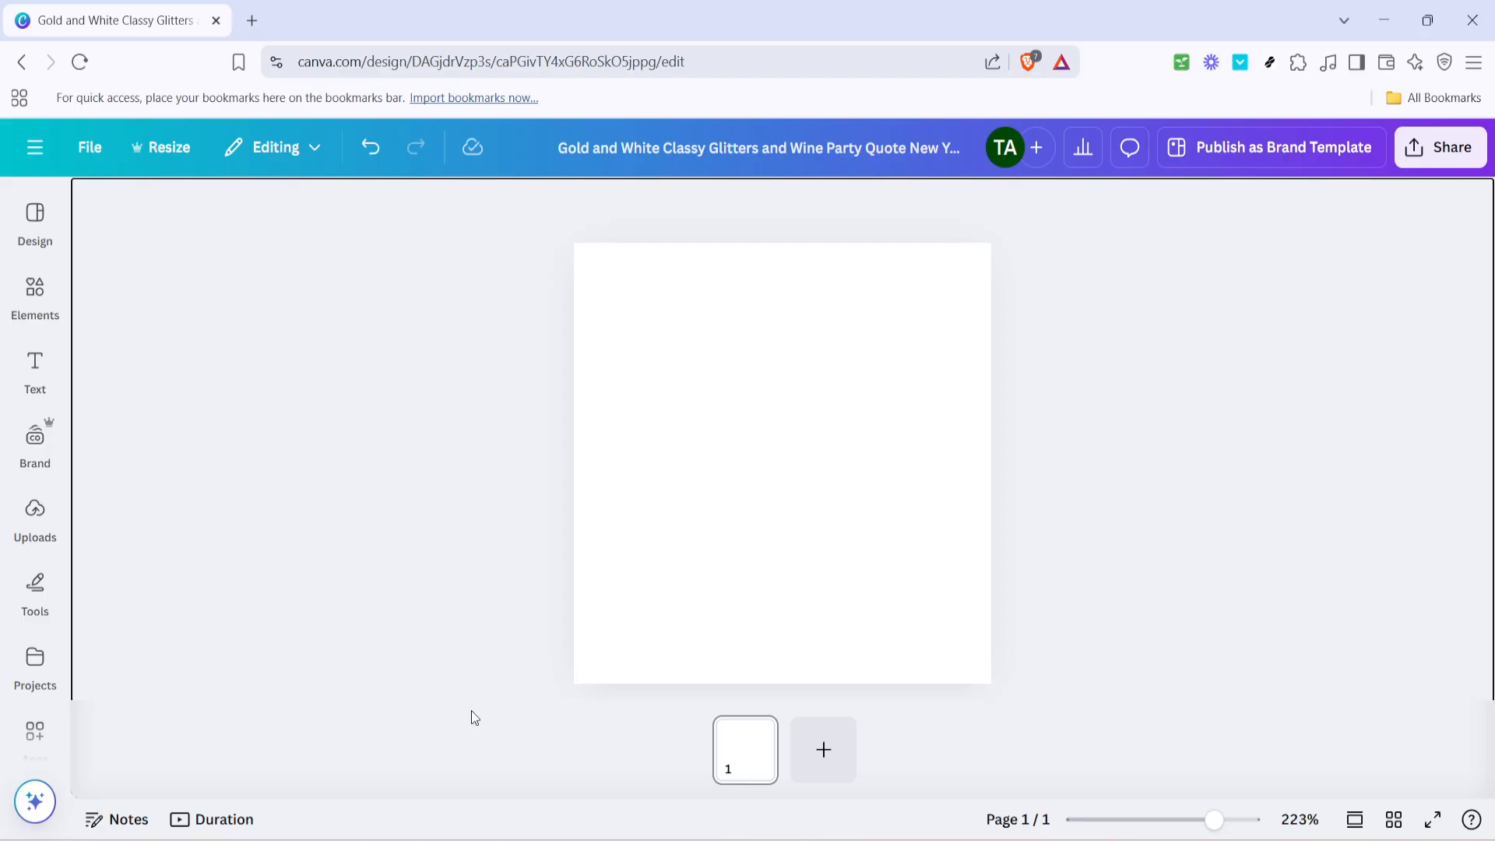
pyautogui.moveTo(448, 707)
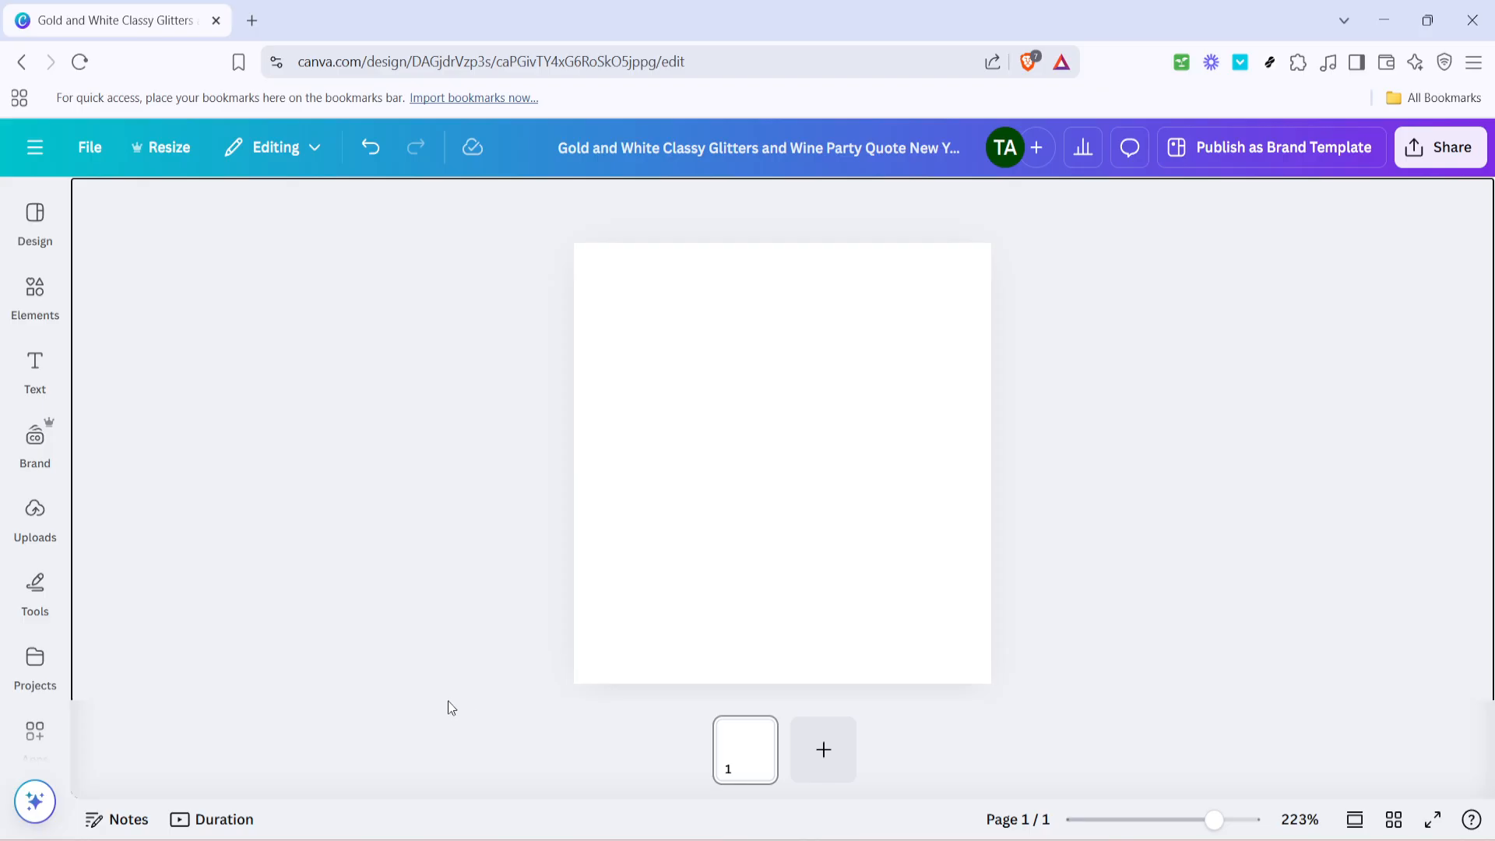
pyautogui.moveTo(442, 579)
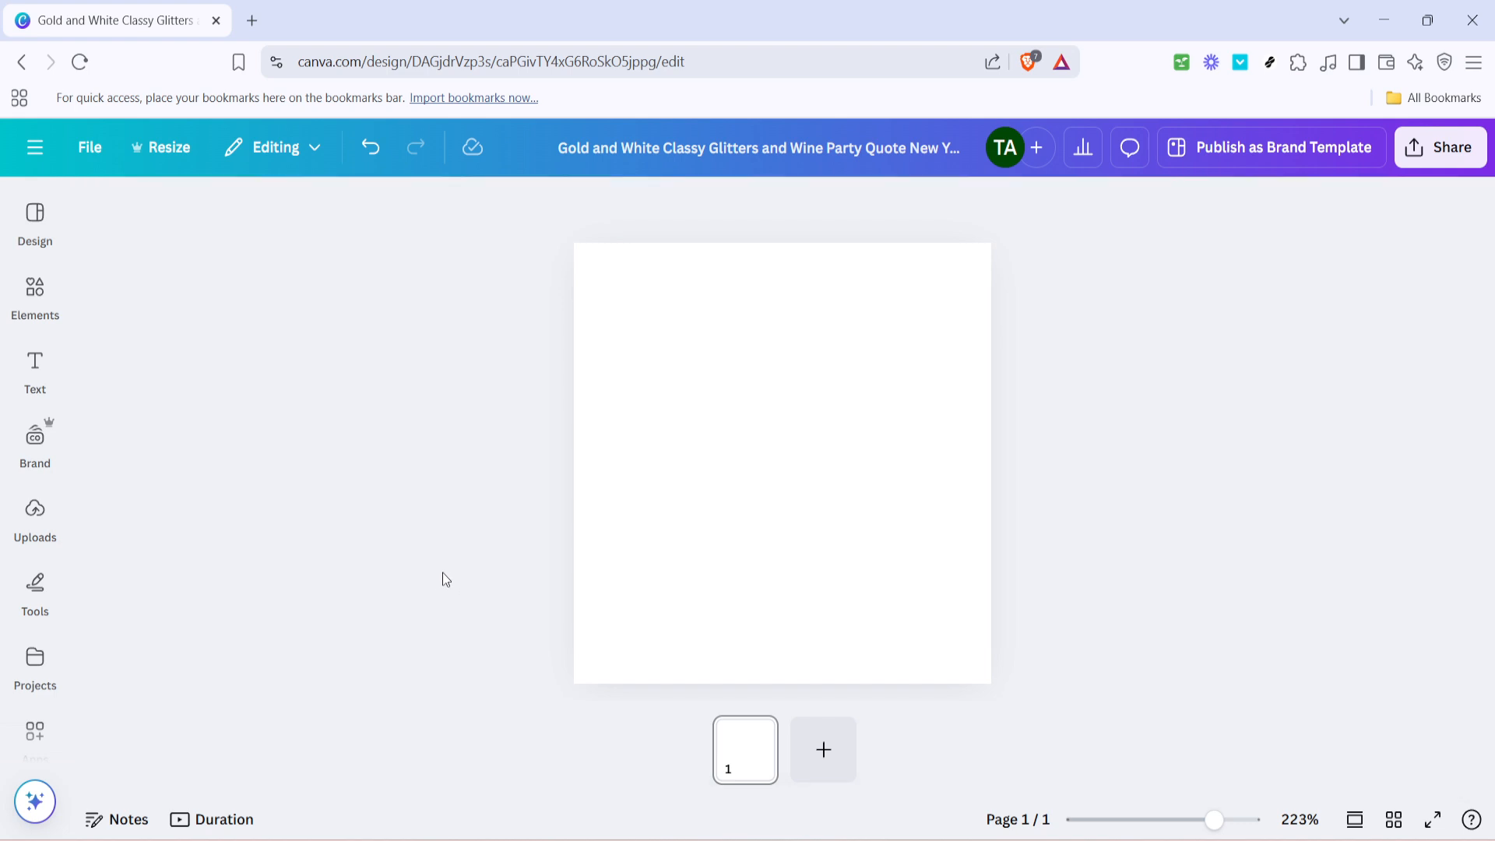
pyautogui.moveTo(440, 603)
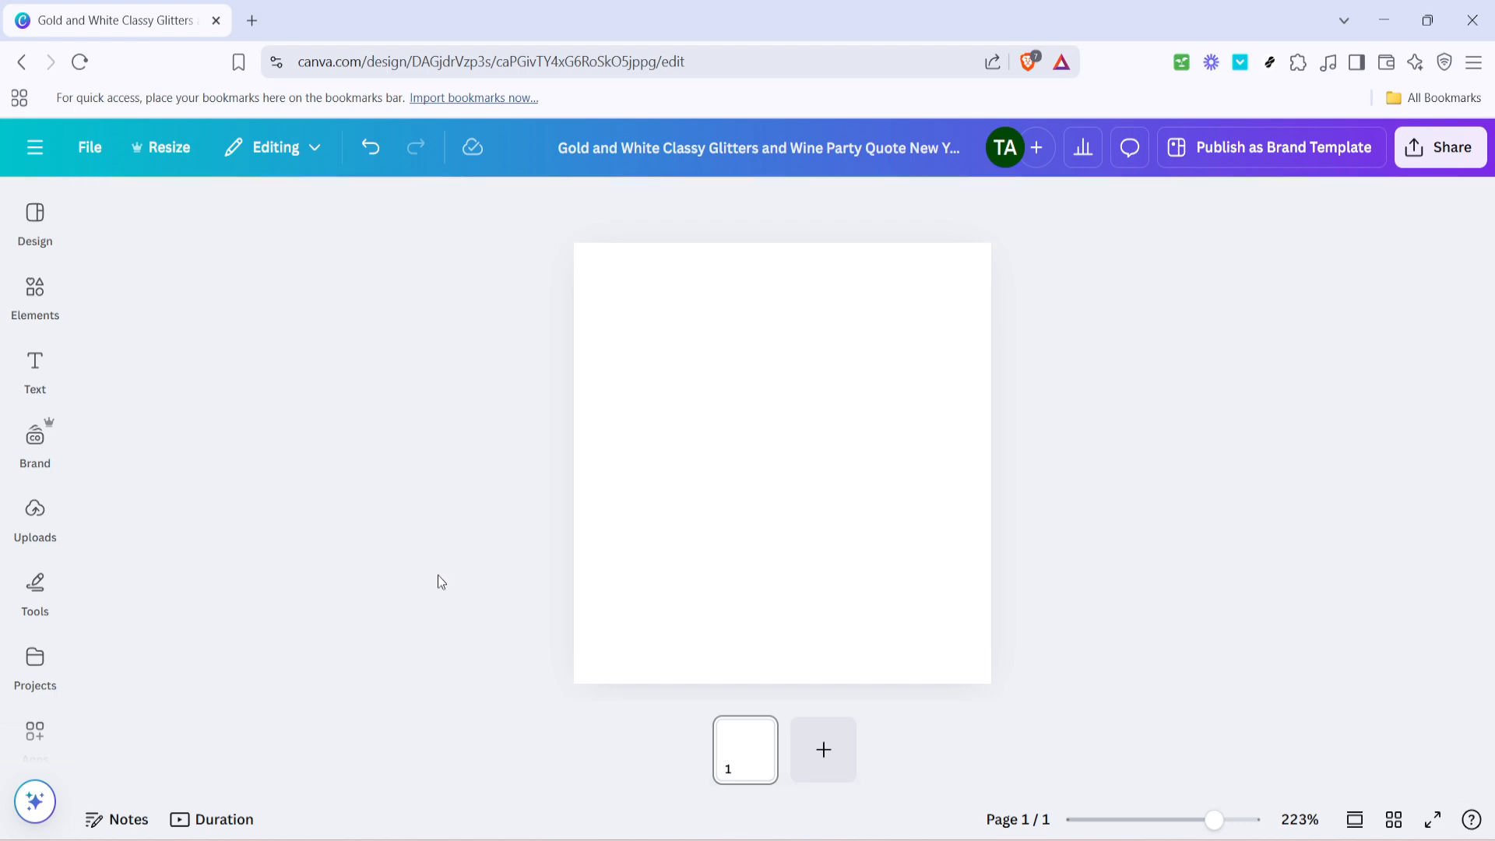
pyautogui.moveTo(574, 576)
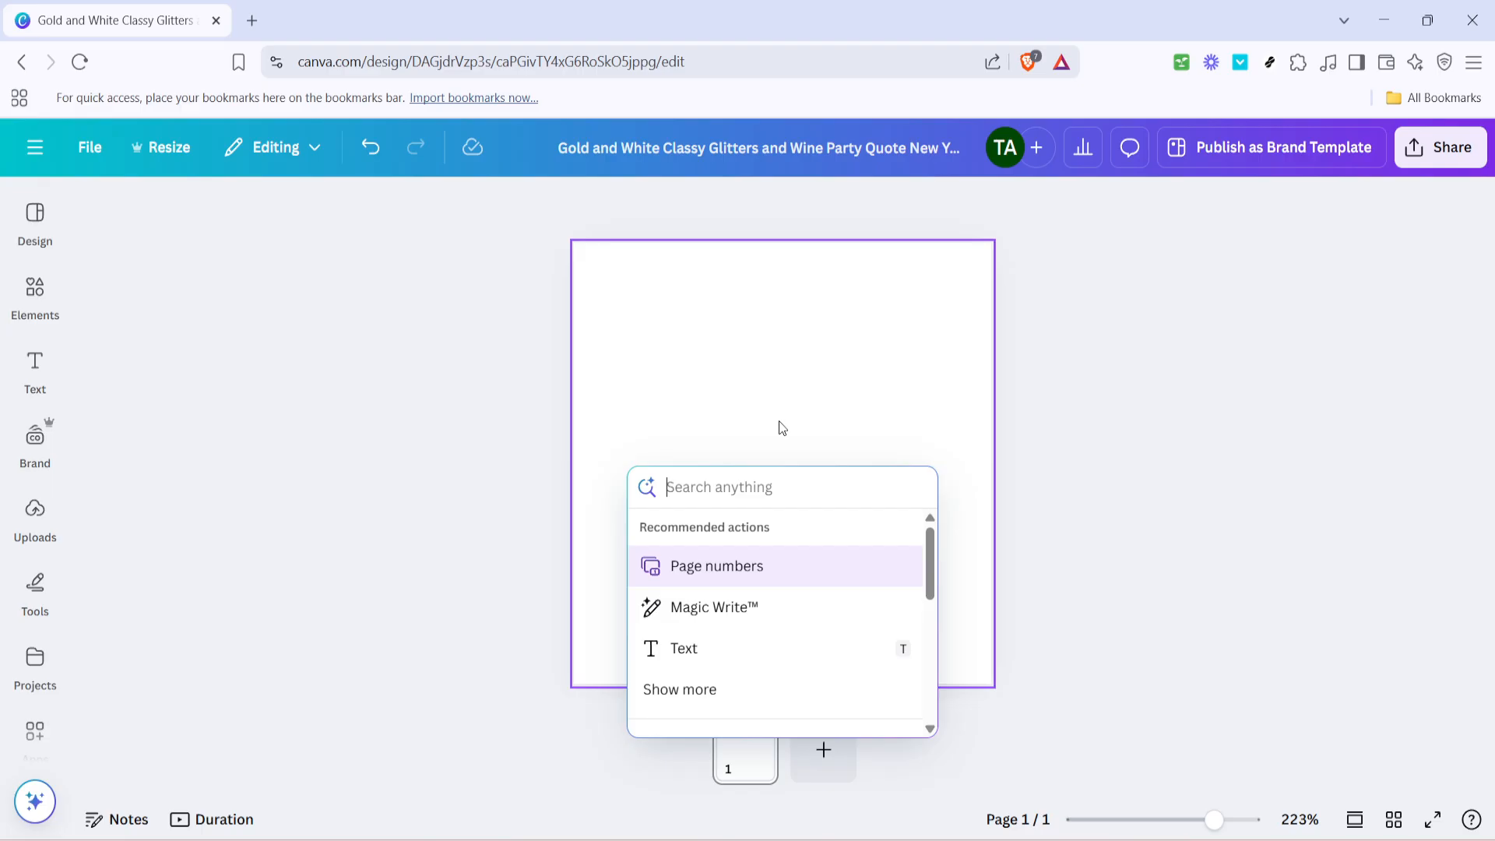
# - Search quick actions for 'table' and choose the Table action to show the size grid
pyautogui.write('table')
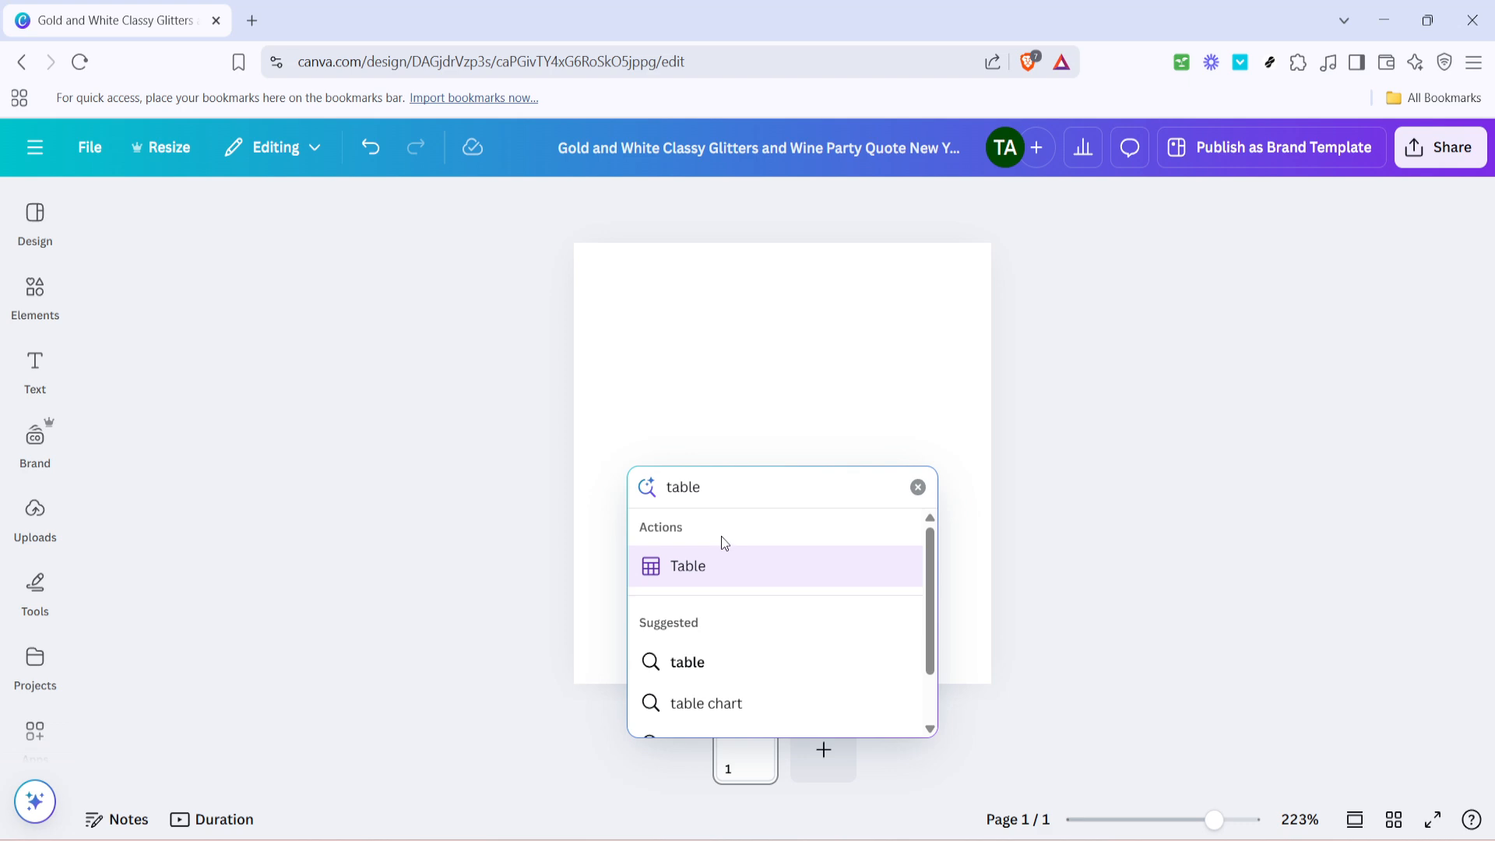
pyautogui.moveTo(700, 567)
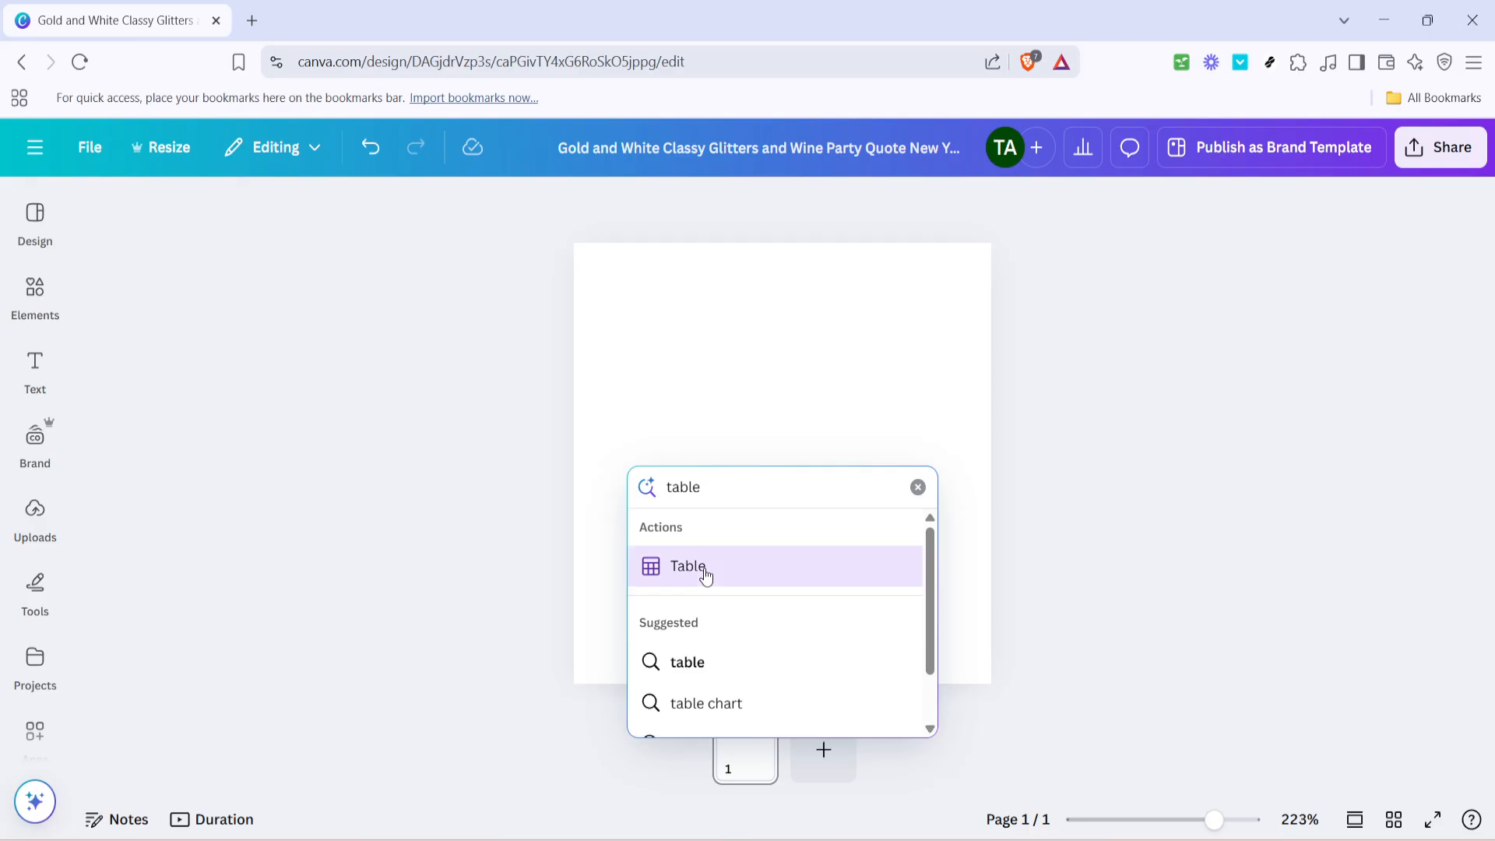
pyautogui.click(688, 566)
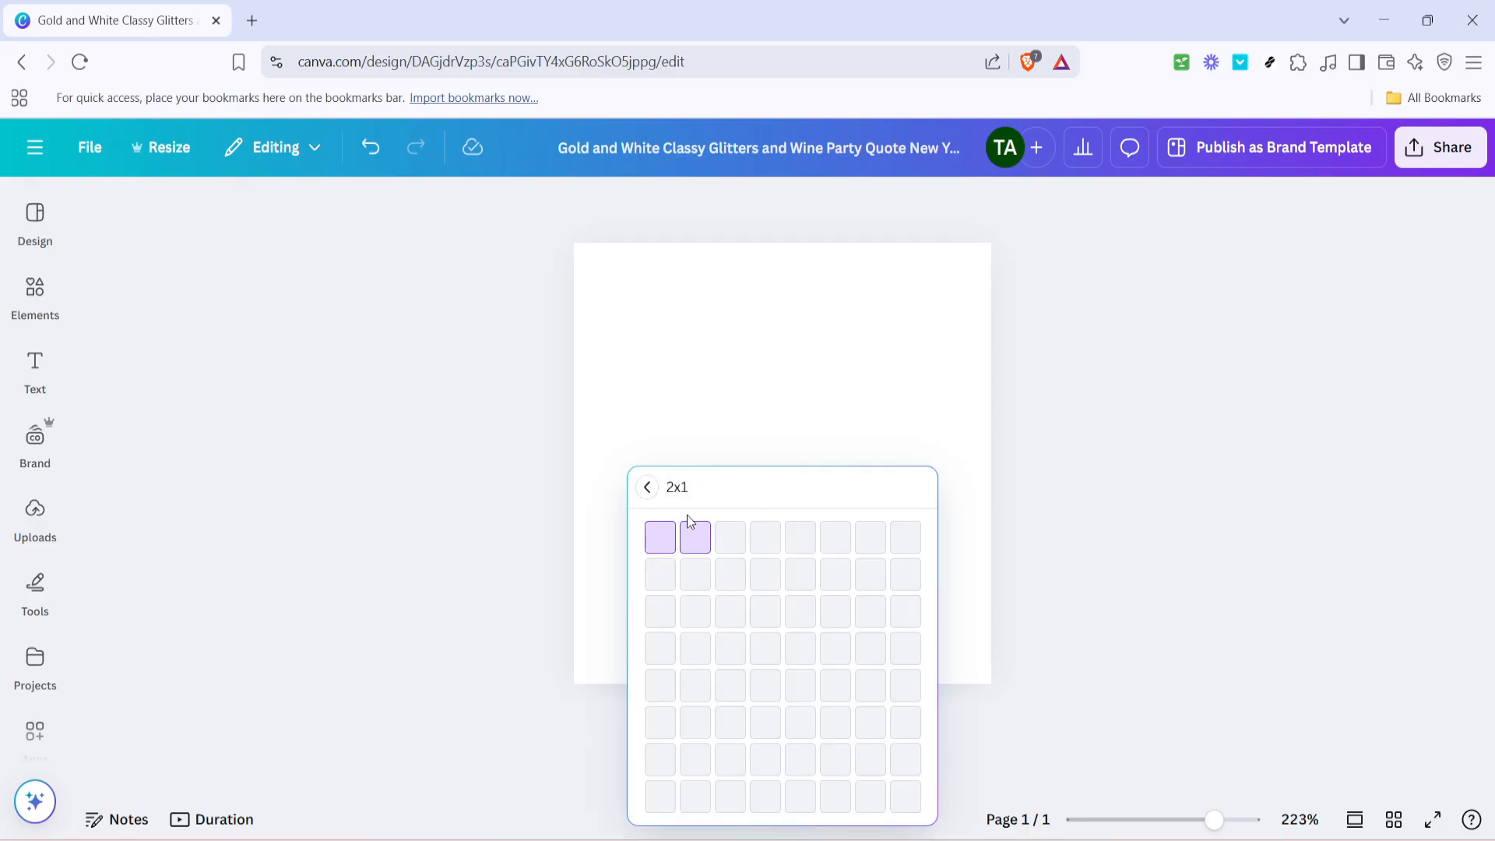
pyautogui.moveTo(692, 526)
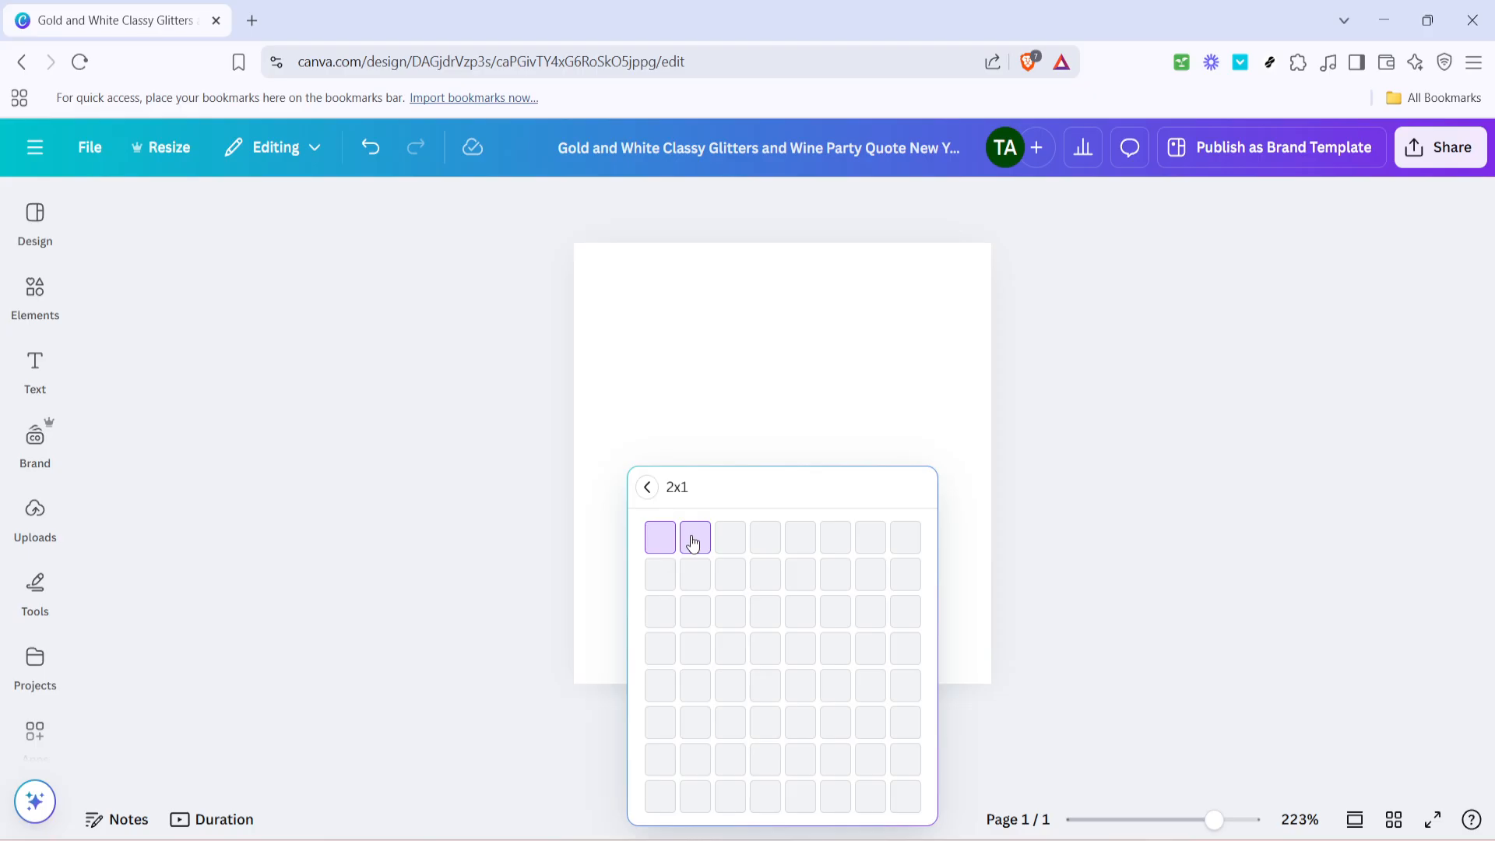
# - Insert a two-column, one-row table onto the blank page
pyautogui.click(694, 538)
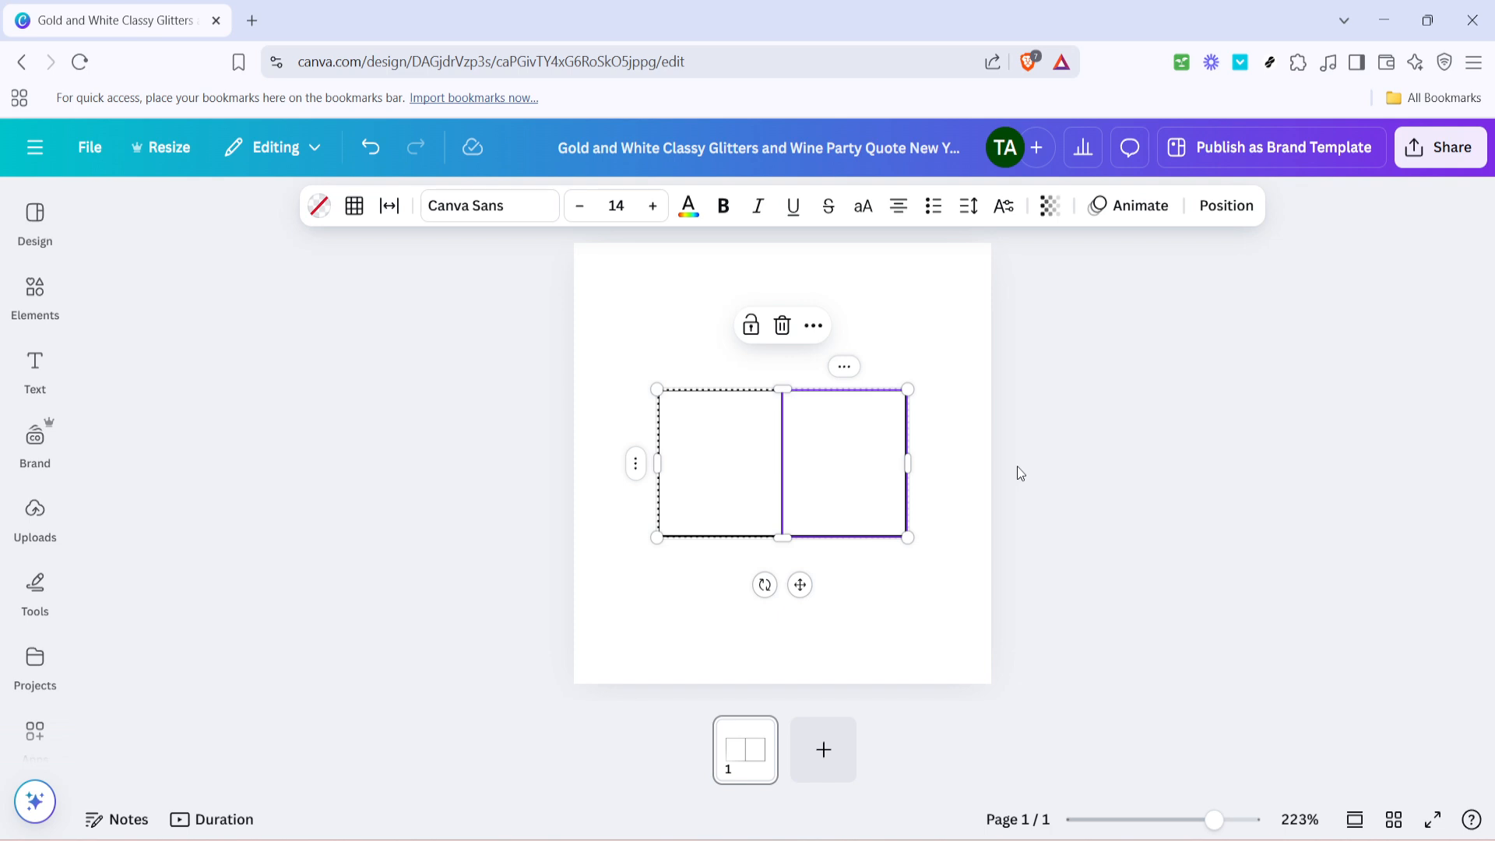
pyautogui.moveTo(786, 467)
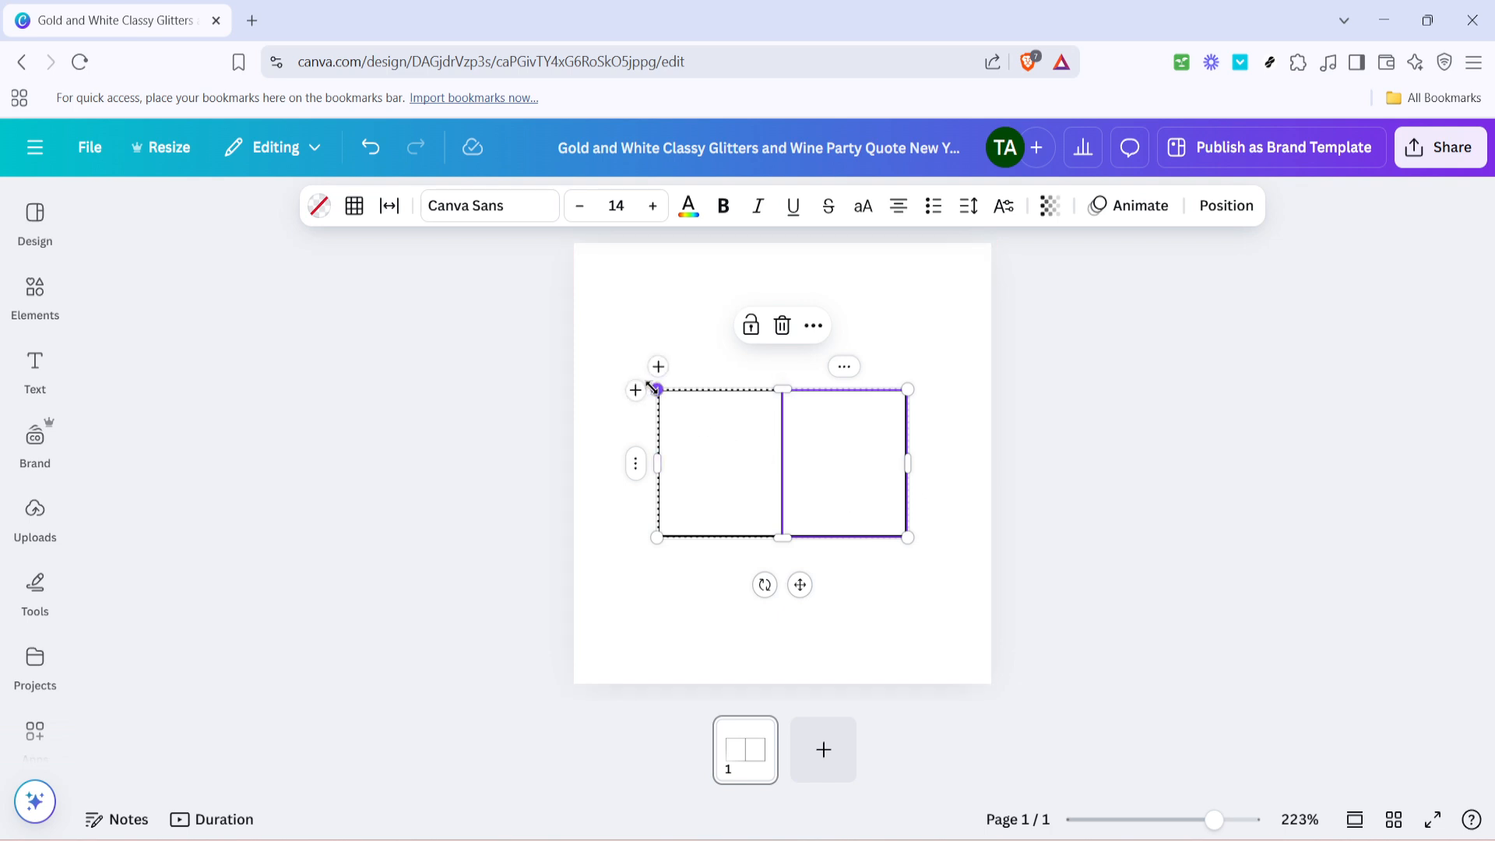
# - Stretch the table taller by raising its top edge, then deselect it
pyautogui.moveTo(656, 388); pyautogui.dragTo(656, 355)
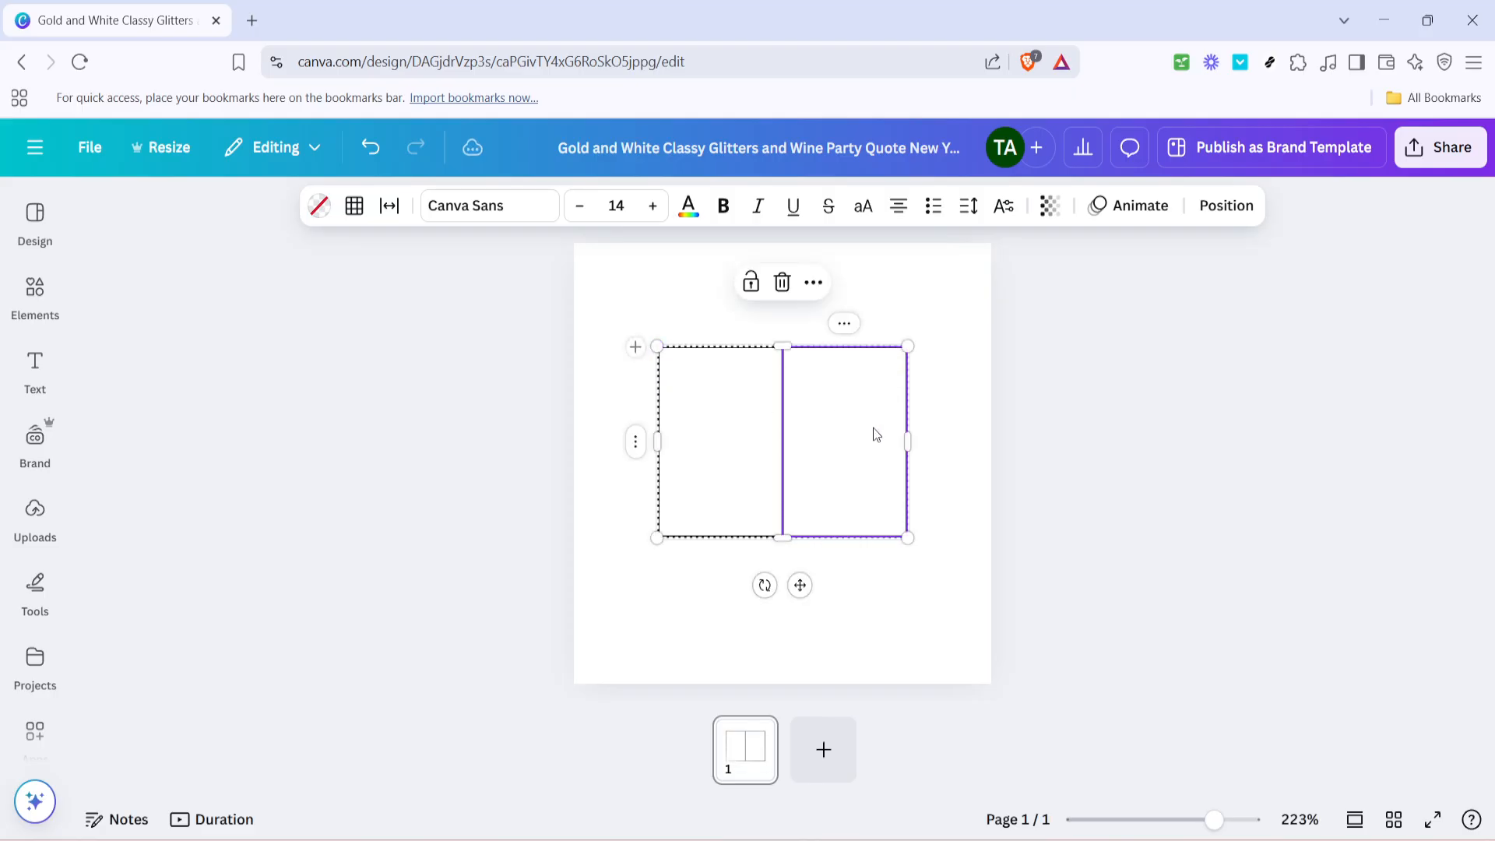
pyautogui.click(1106, 417)
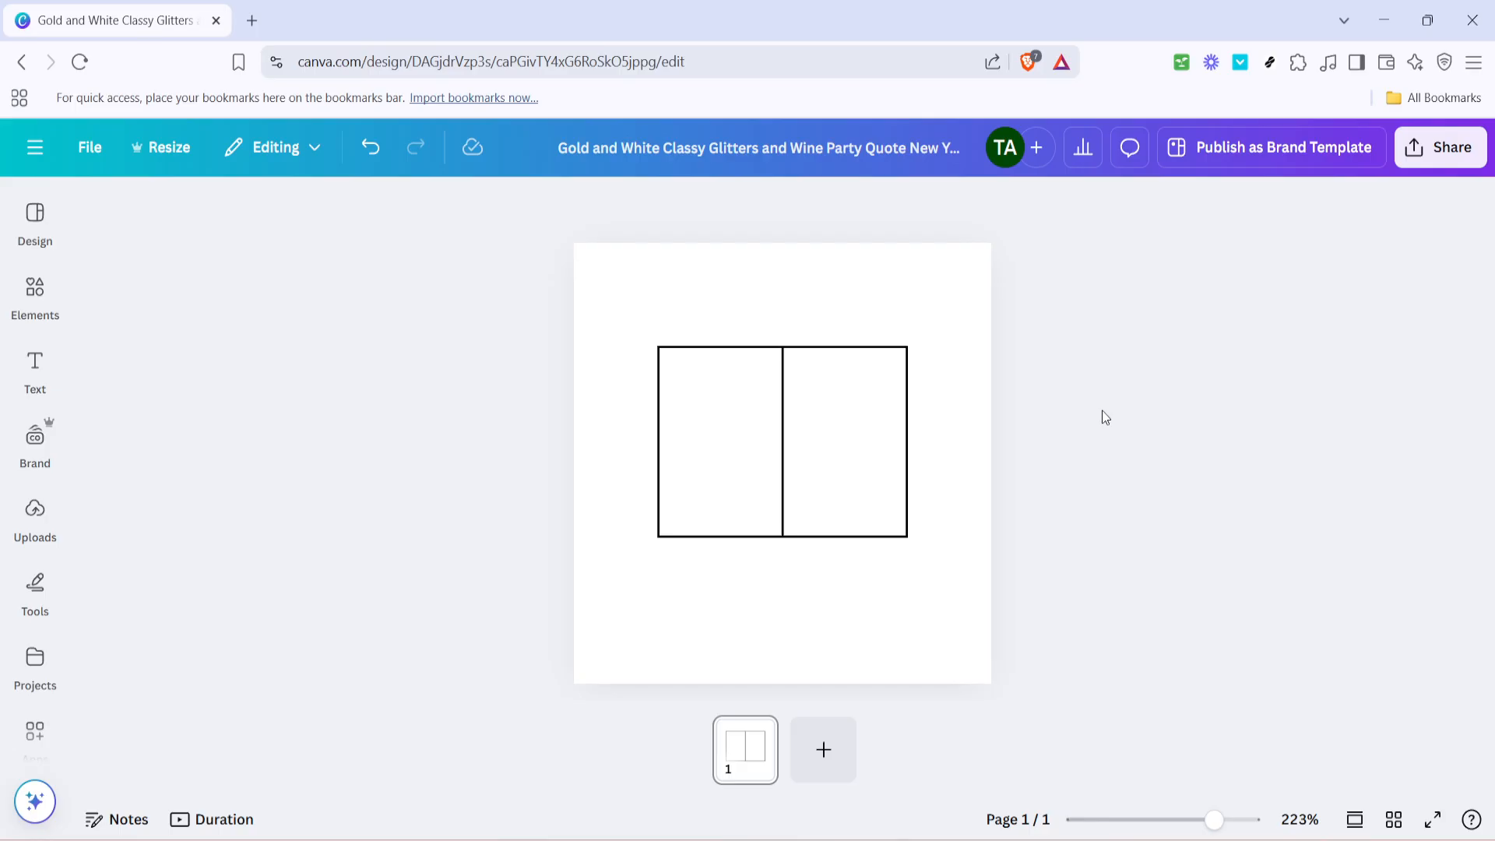
pyautogui.moveTo(1102, 421)
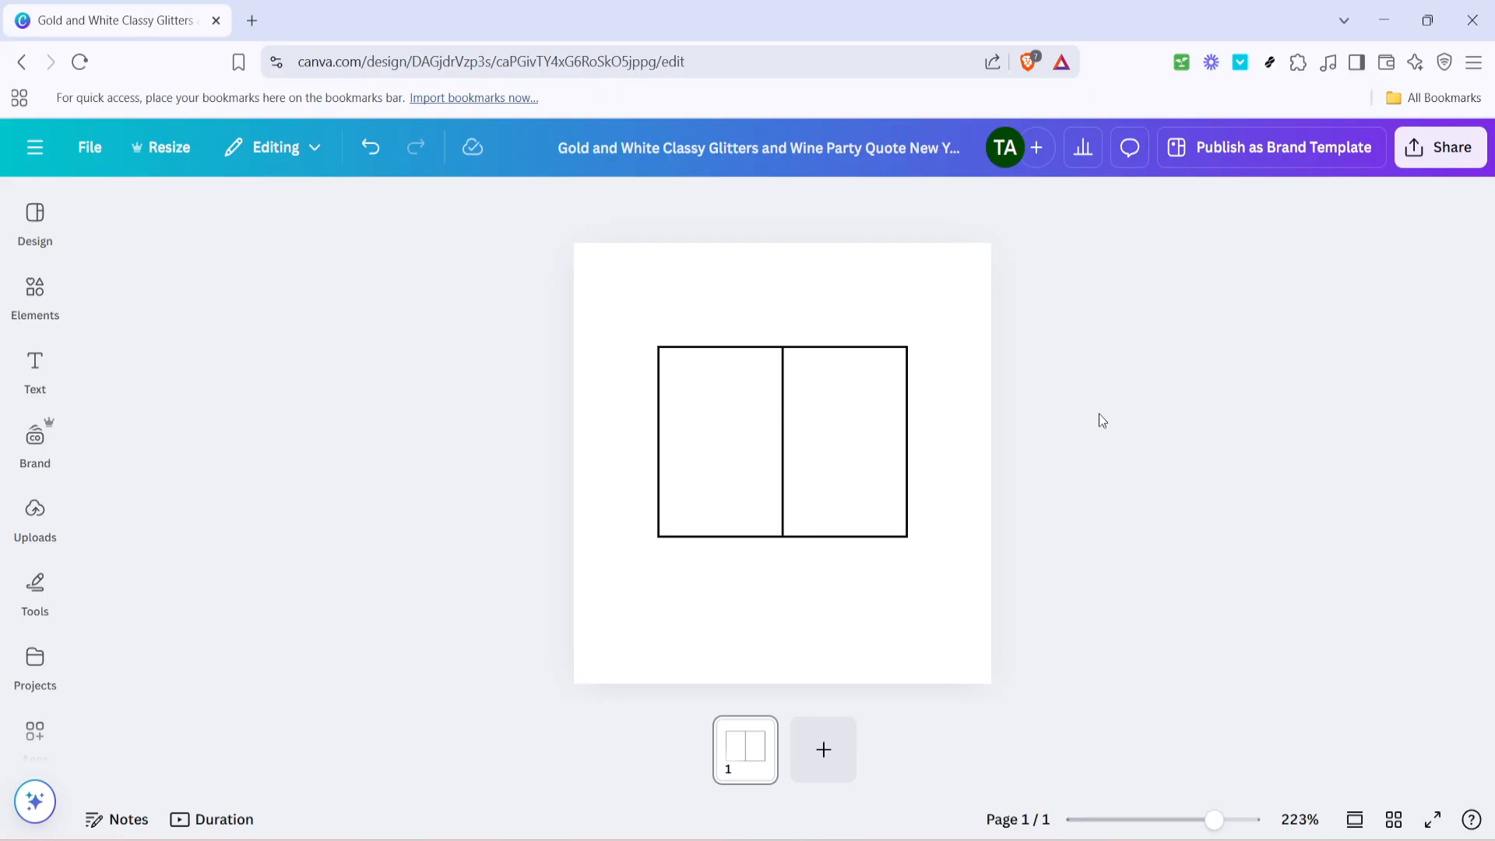
pyautogui.moveTo(1098, 430)
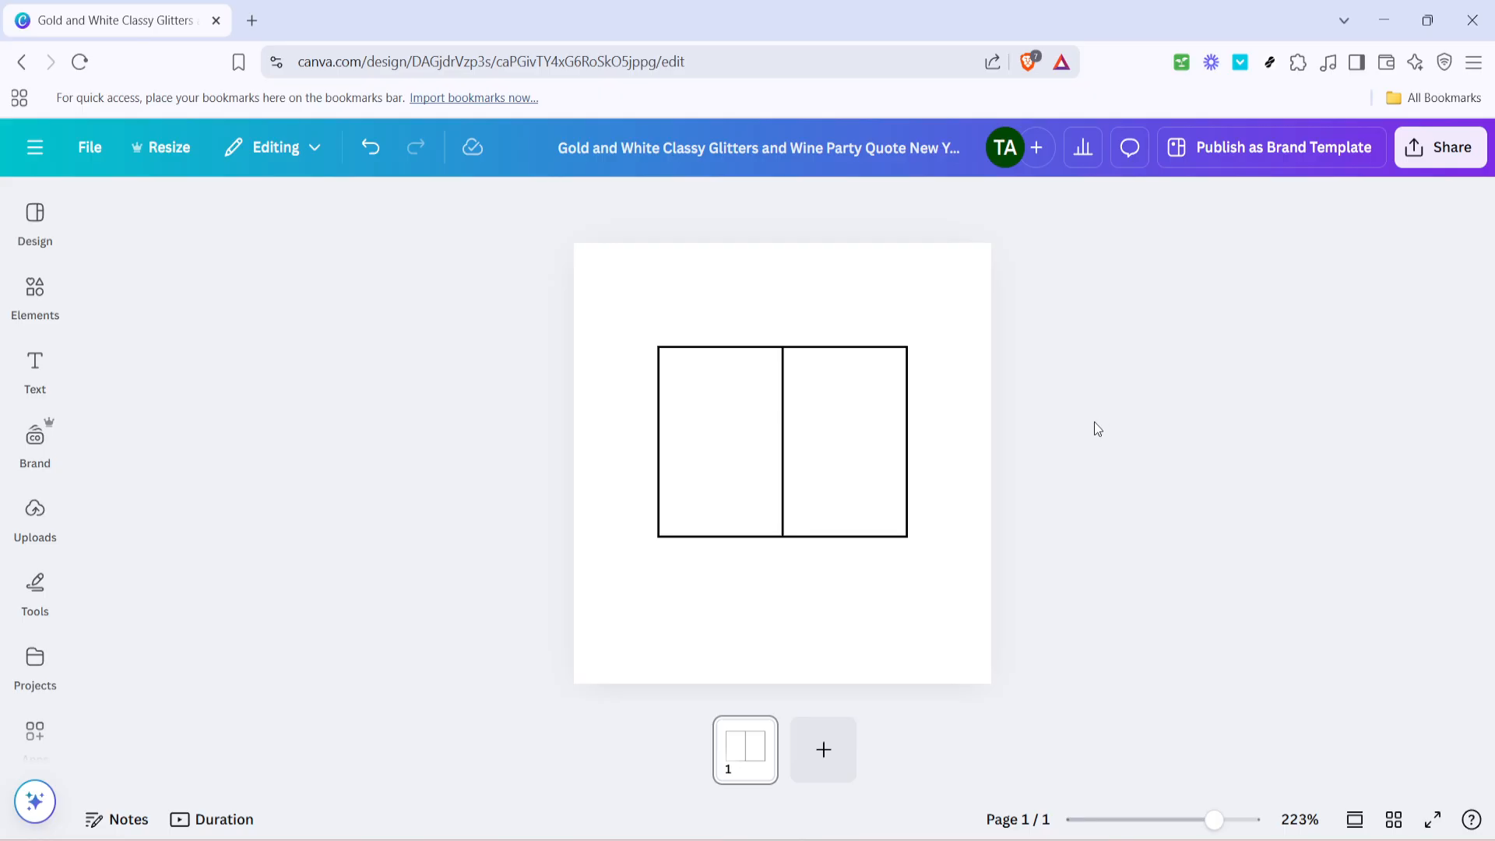